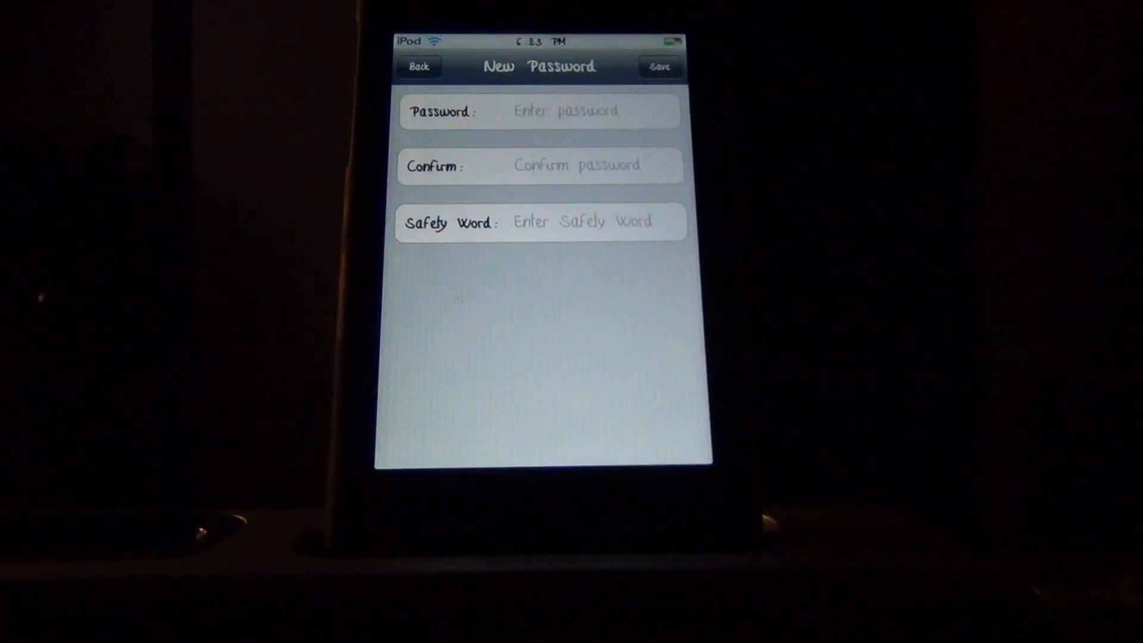
- Enter and confirm the four-digit password, add the safety word, and save
click(539, 111)
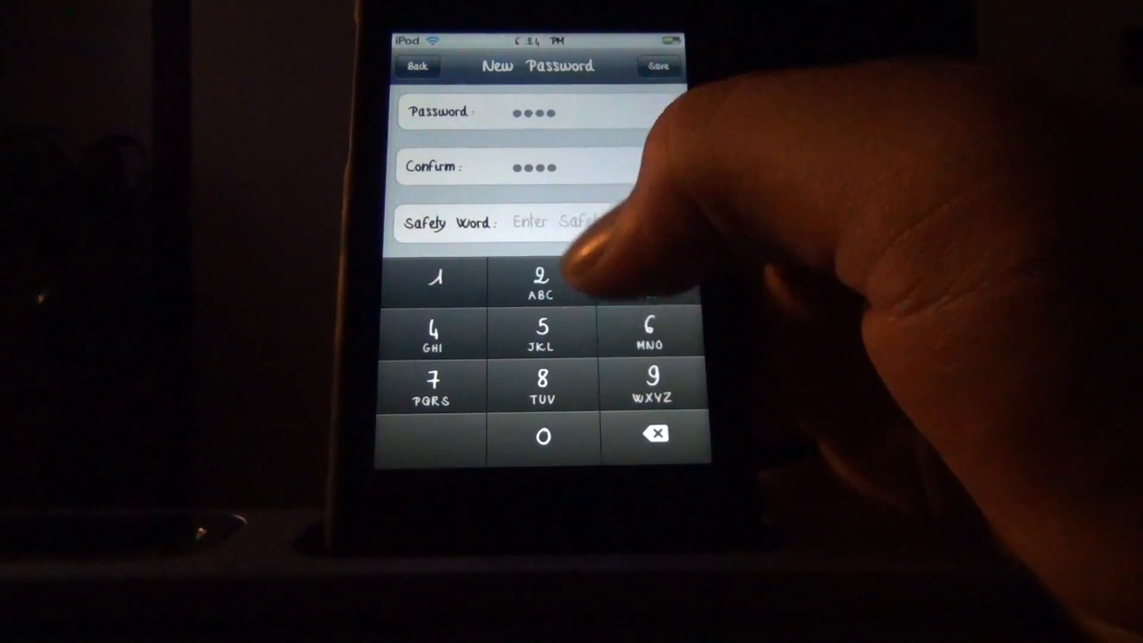
click(540, 222)
text(yyy)
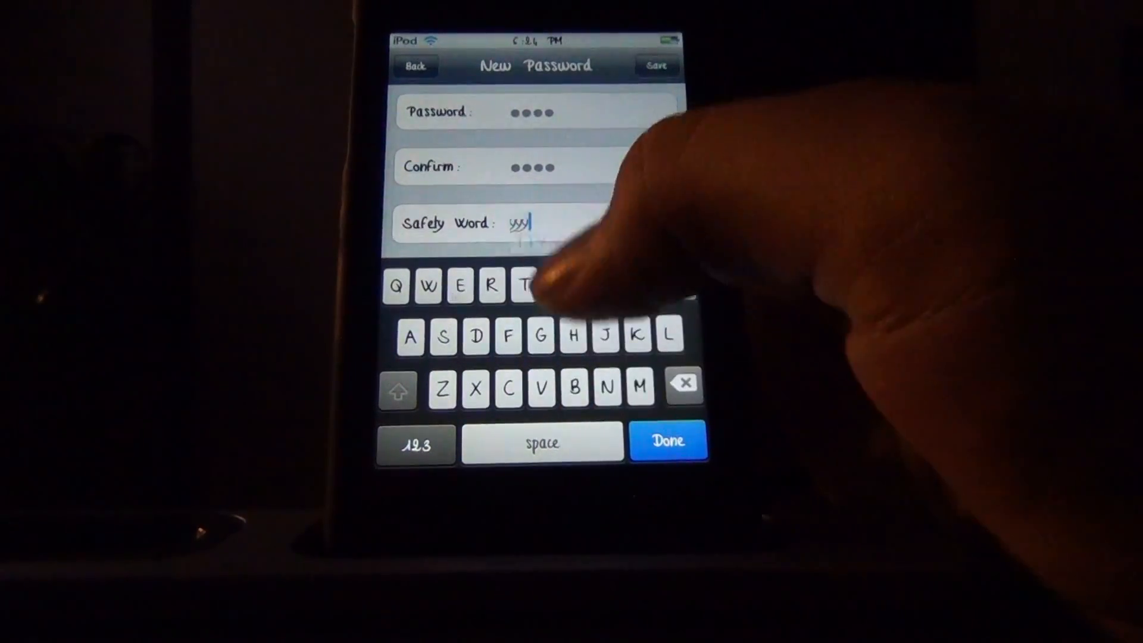
click(667, 439)
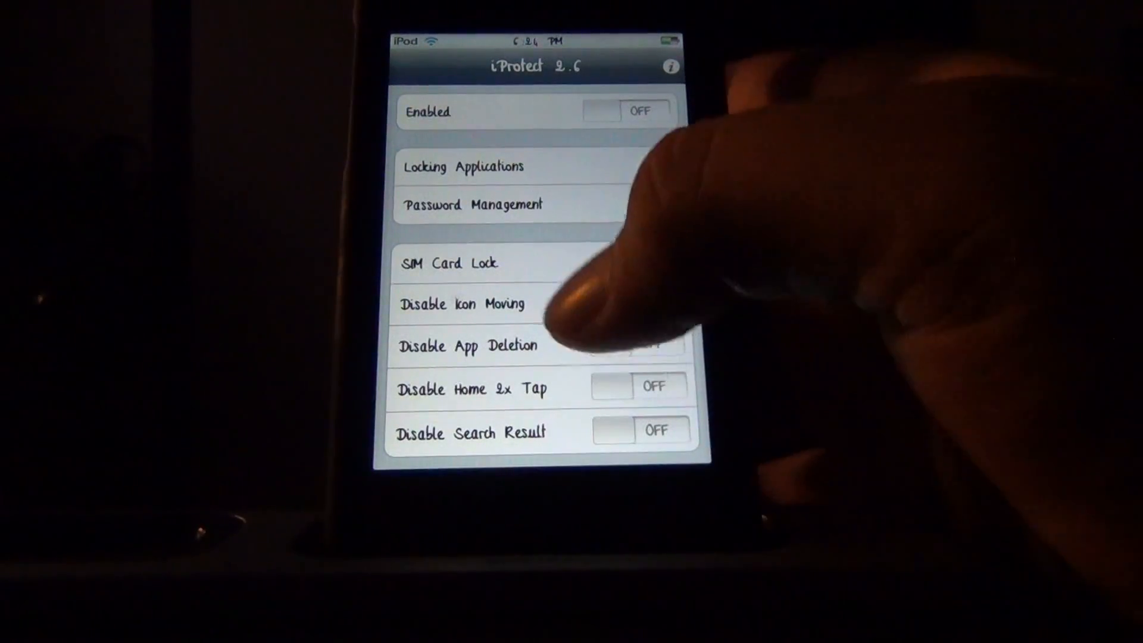
- Switch Enabled to ON and check Facebook in Locking Applications
click(629, 111)
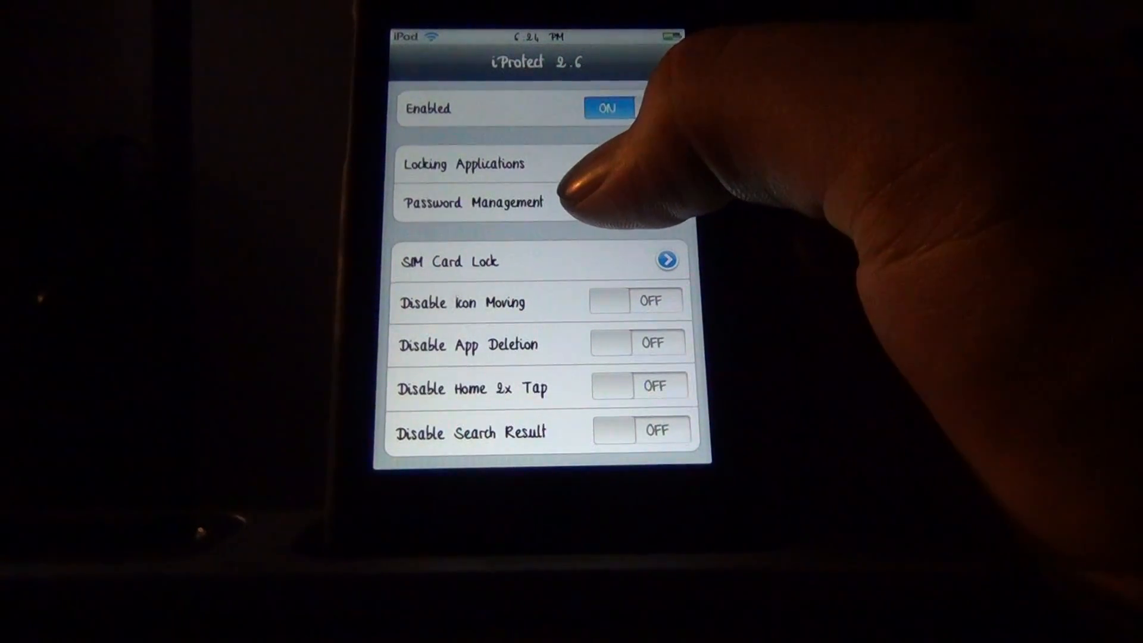
click(462, 163)
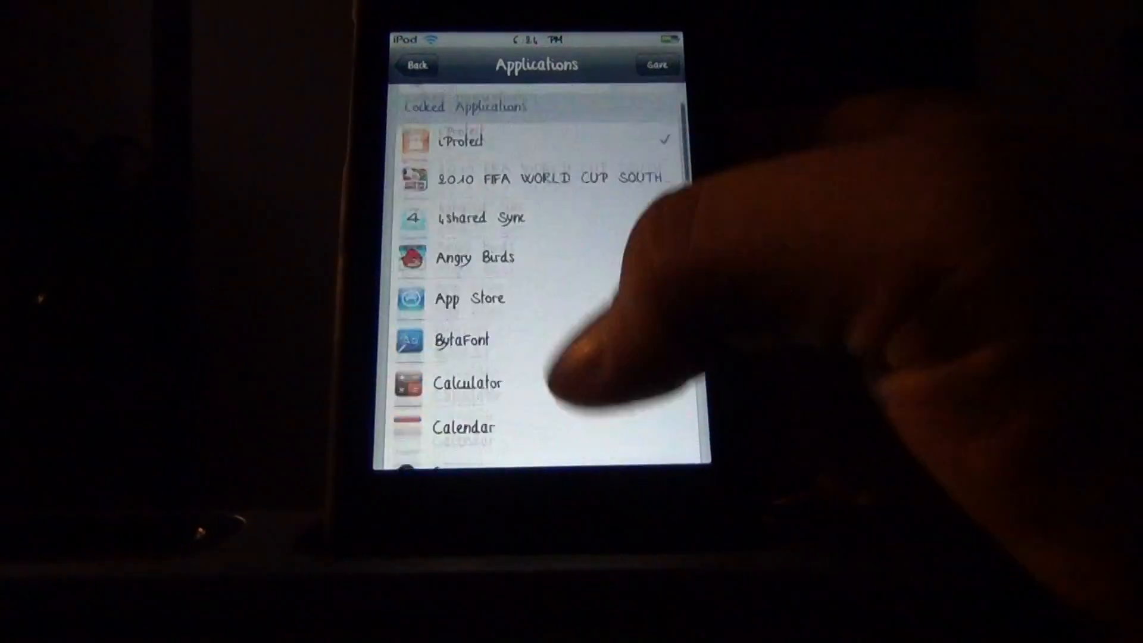
scroll(down, 3)
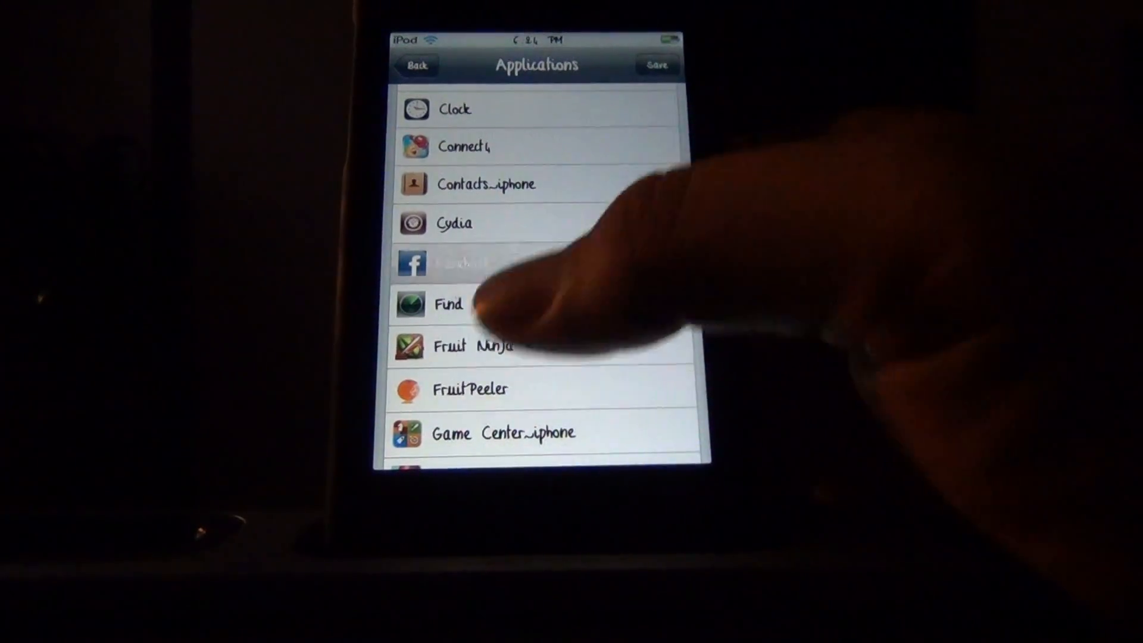
click(537, 263)
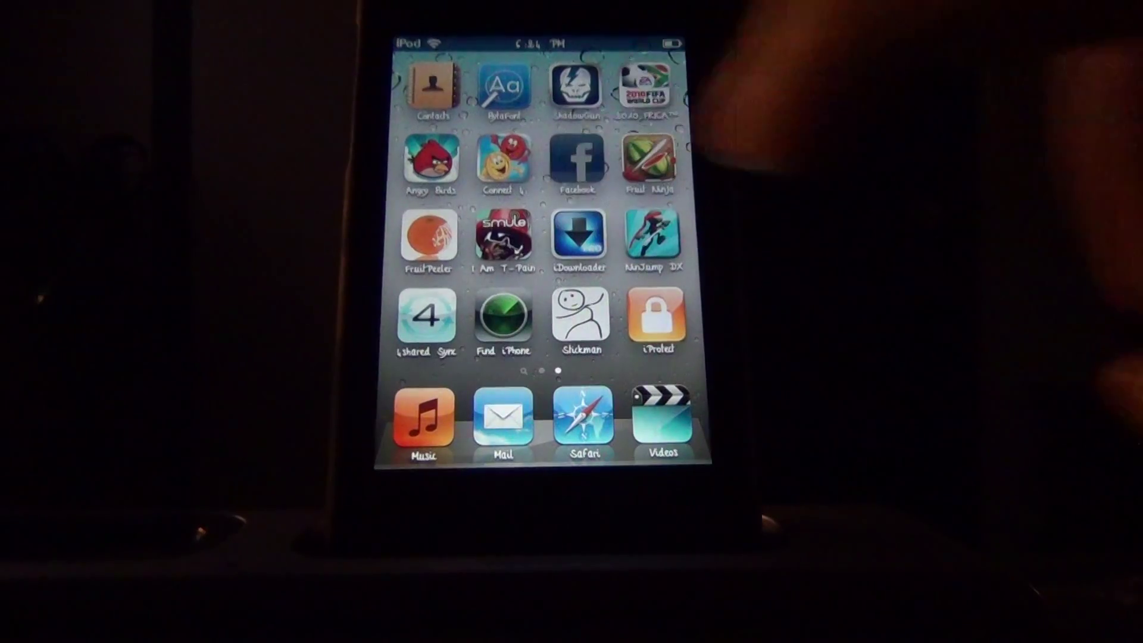
- Launch Facebook to its news feed to test the lock, then return home
click(654, 315)
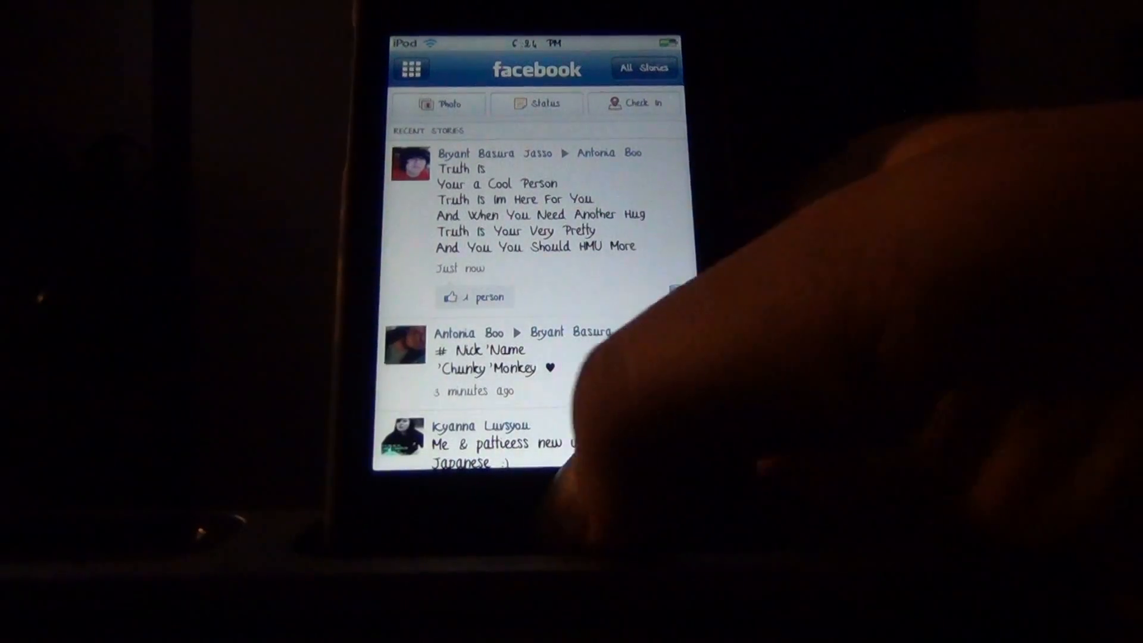
key(home)
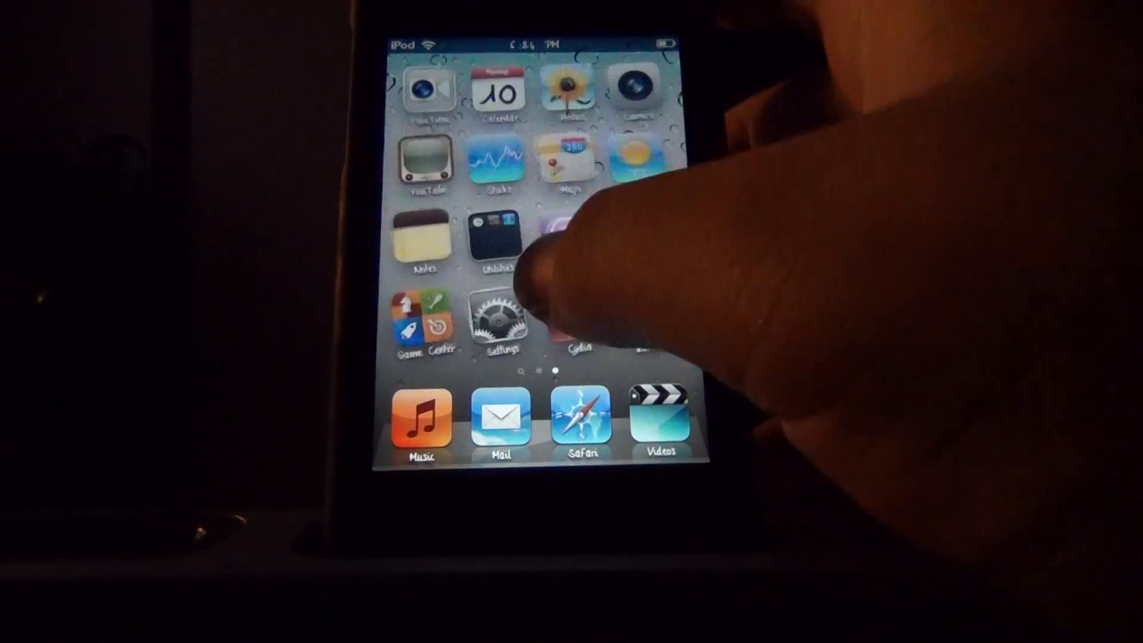